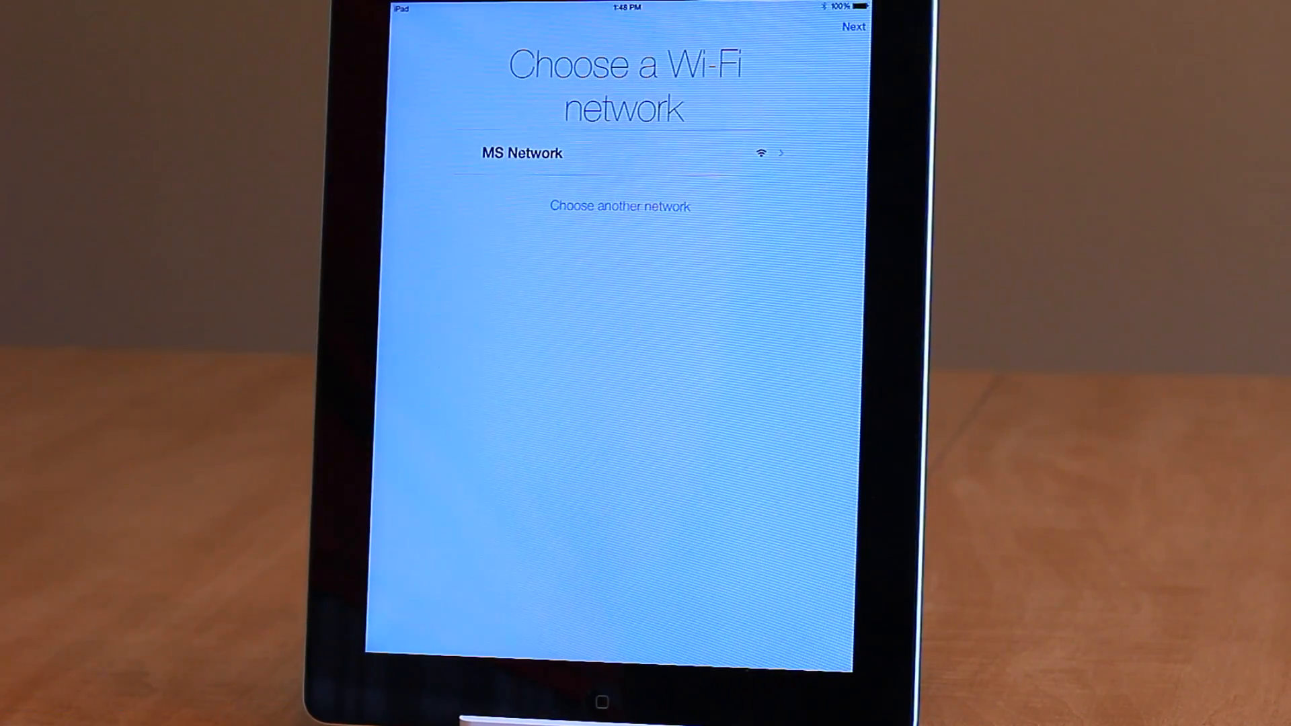
Join the MS Network Wi-Fi, continue, and choose Set Up as New iPad
left_click(522, 153)
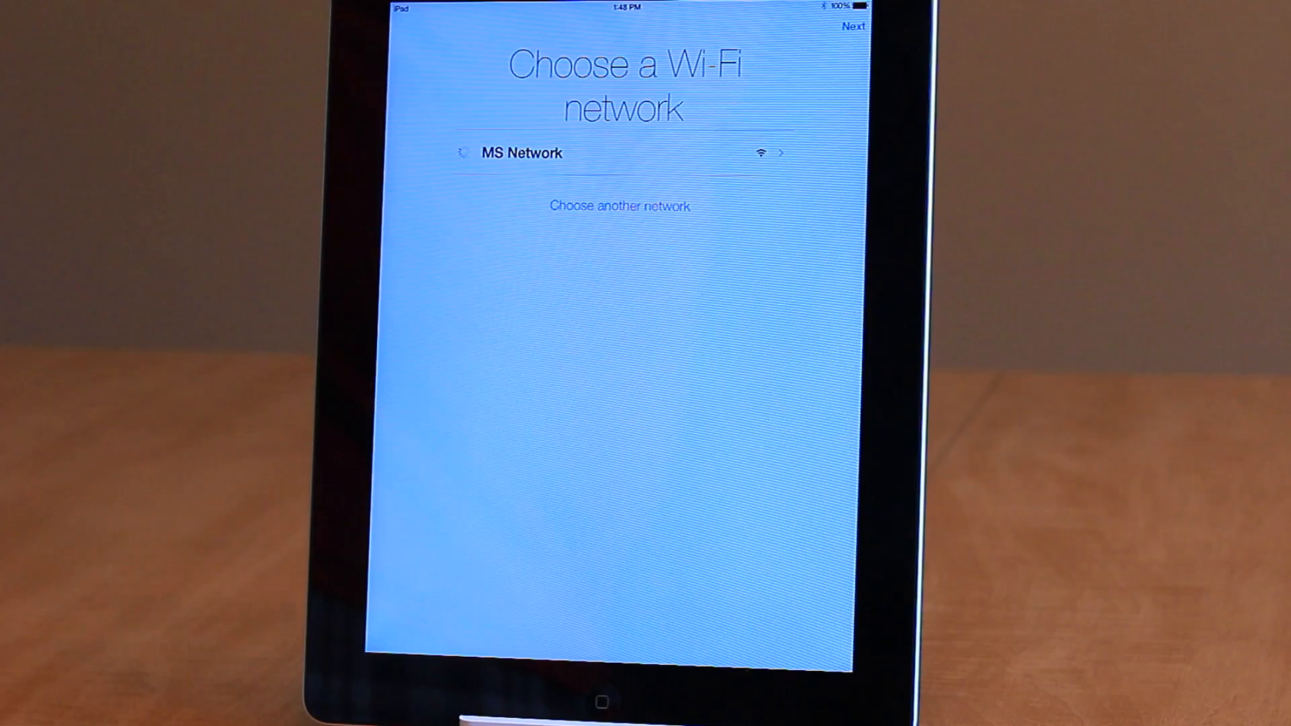
left_click(852, 26)
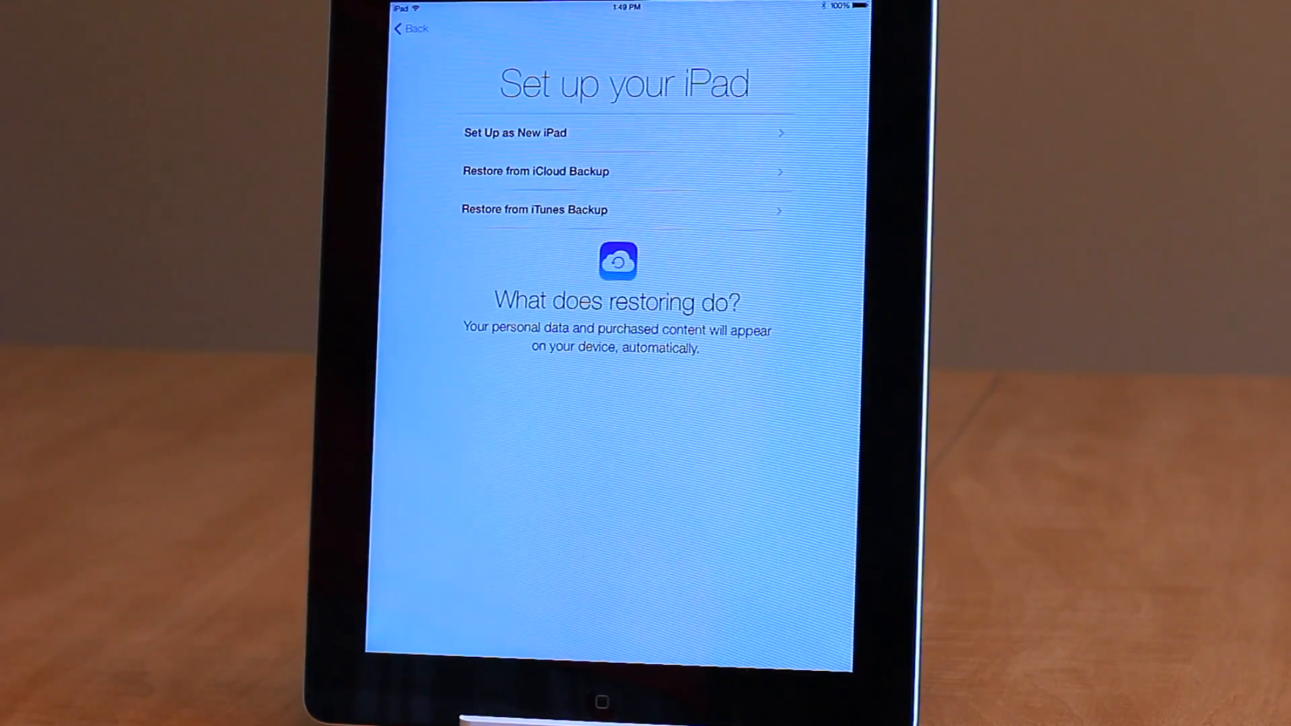
left_click(515, 133)
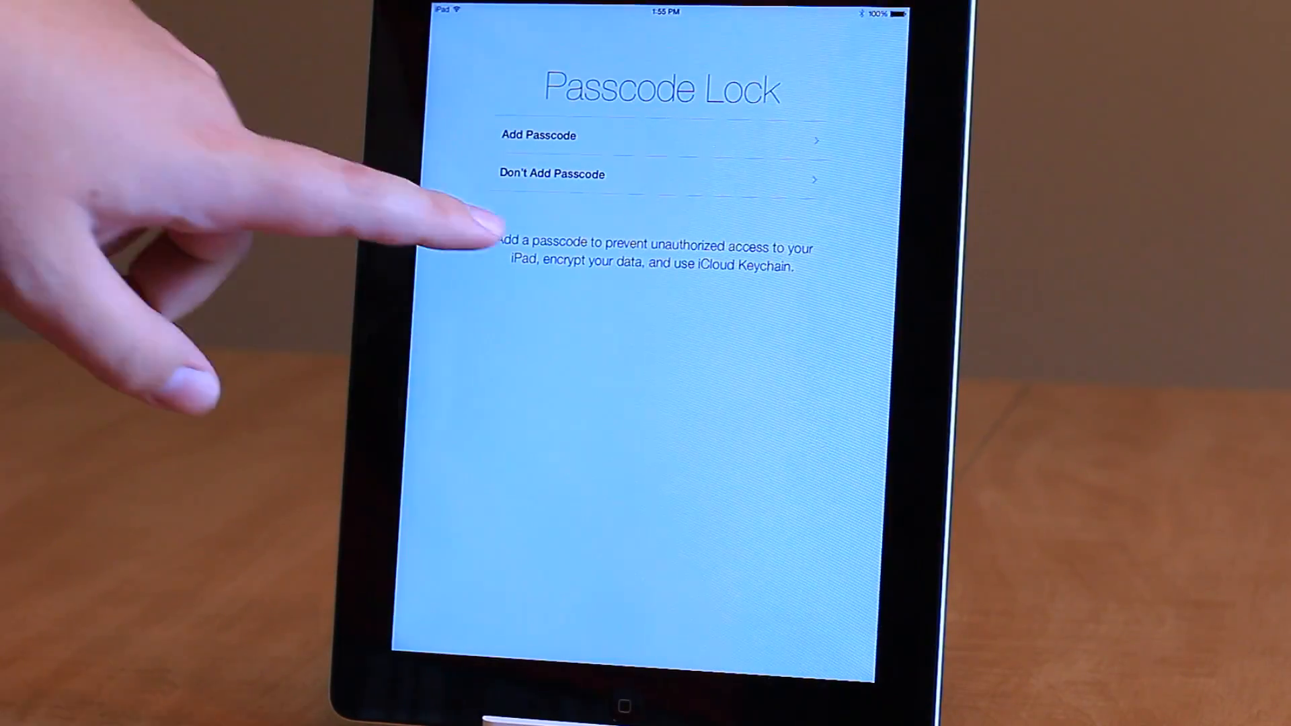
Answer the passcode prompt and finish the remaining setup screens
left_click(551, 174)
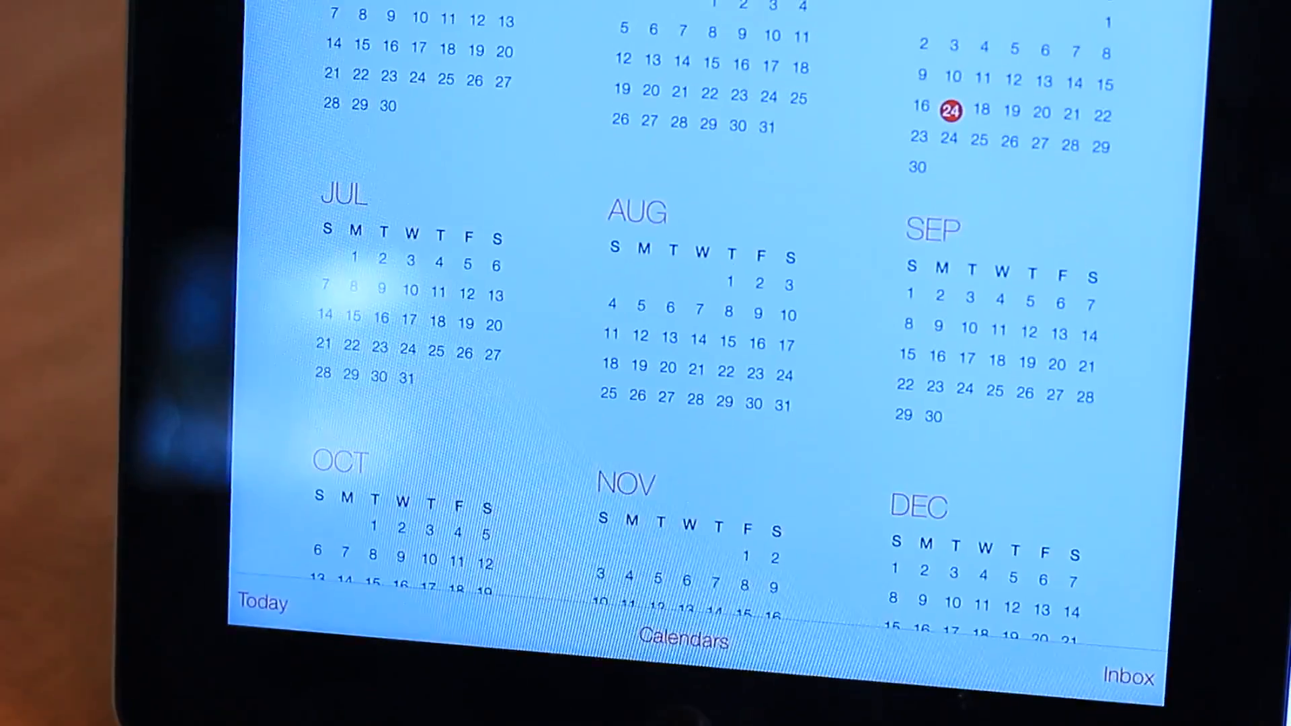
Scroll through the months in Calendar's year view
scroll("up", 3)
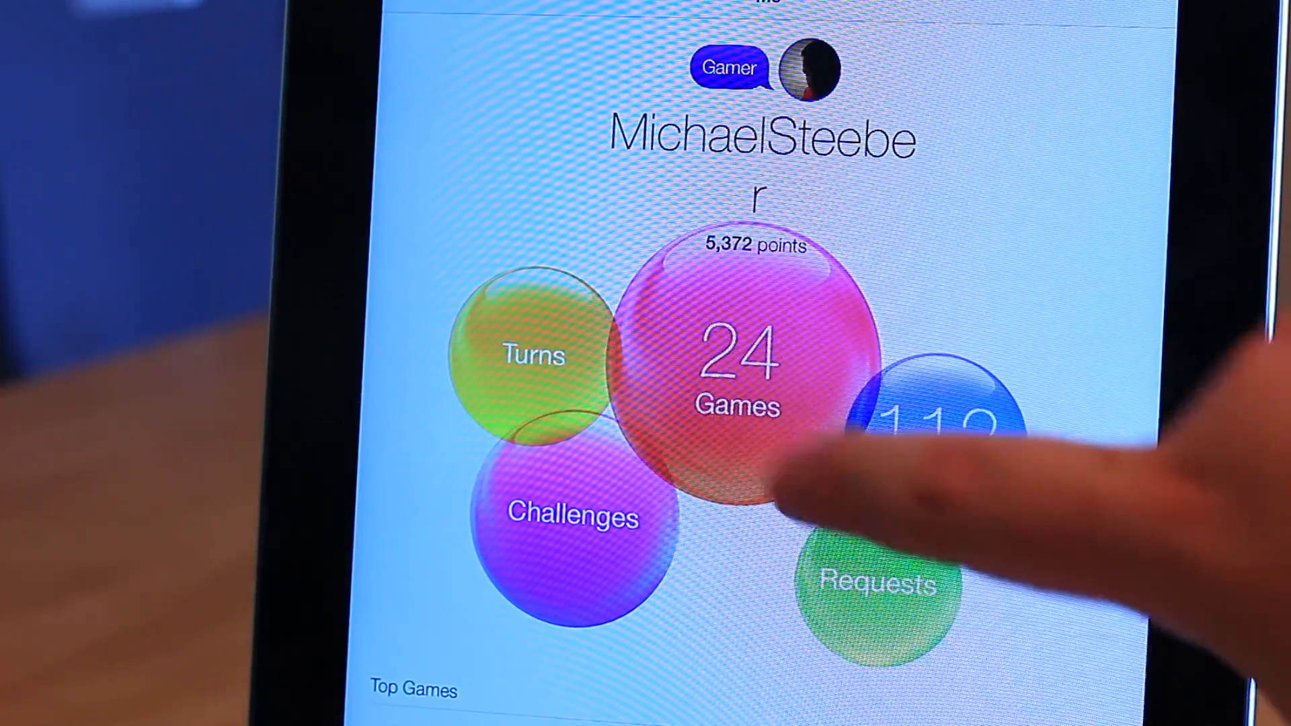
View the Games bubble and scroll the Recommended and My iOS Games lists
left_click(738, 372)
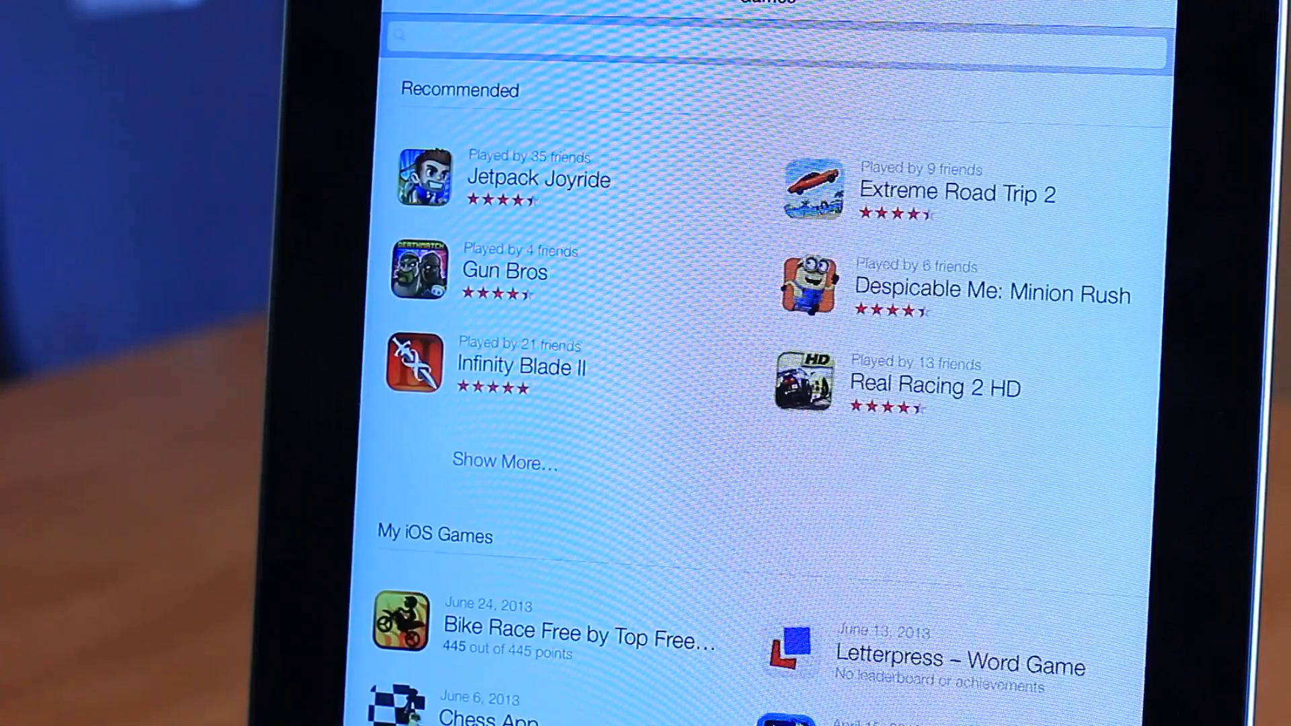
scroll("down", 3)
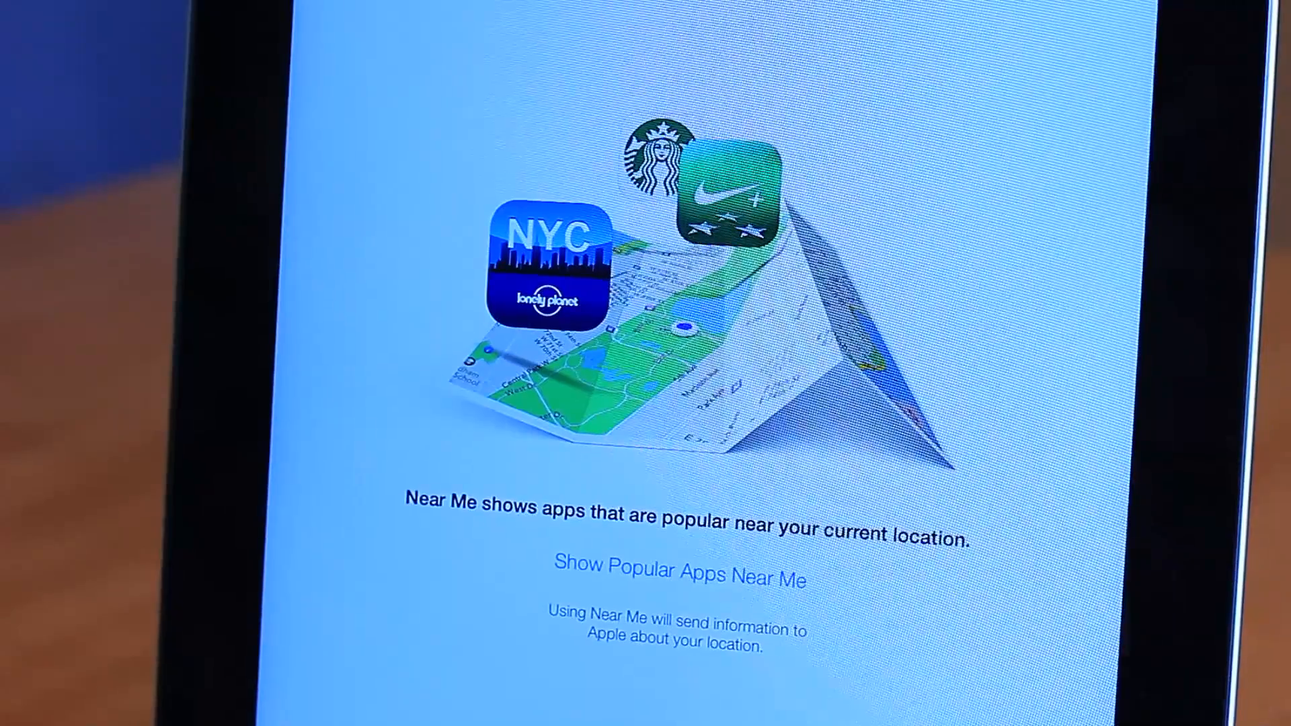
Show popular apps near me and allow App Store to use the current location
left_click(679, 570)
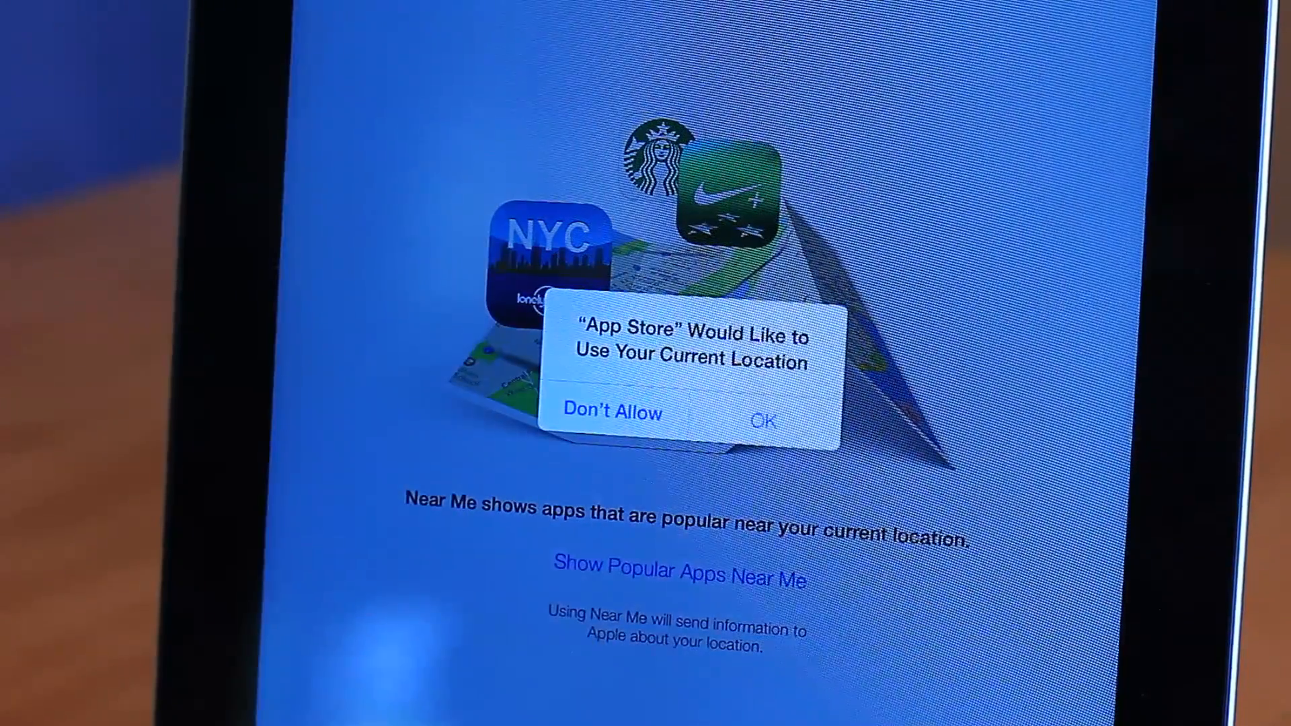
left_click(762, 420)
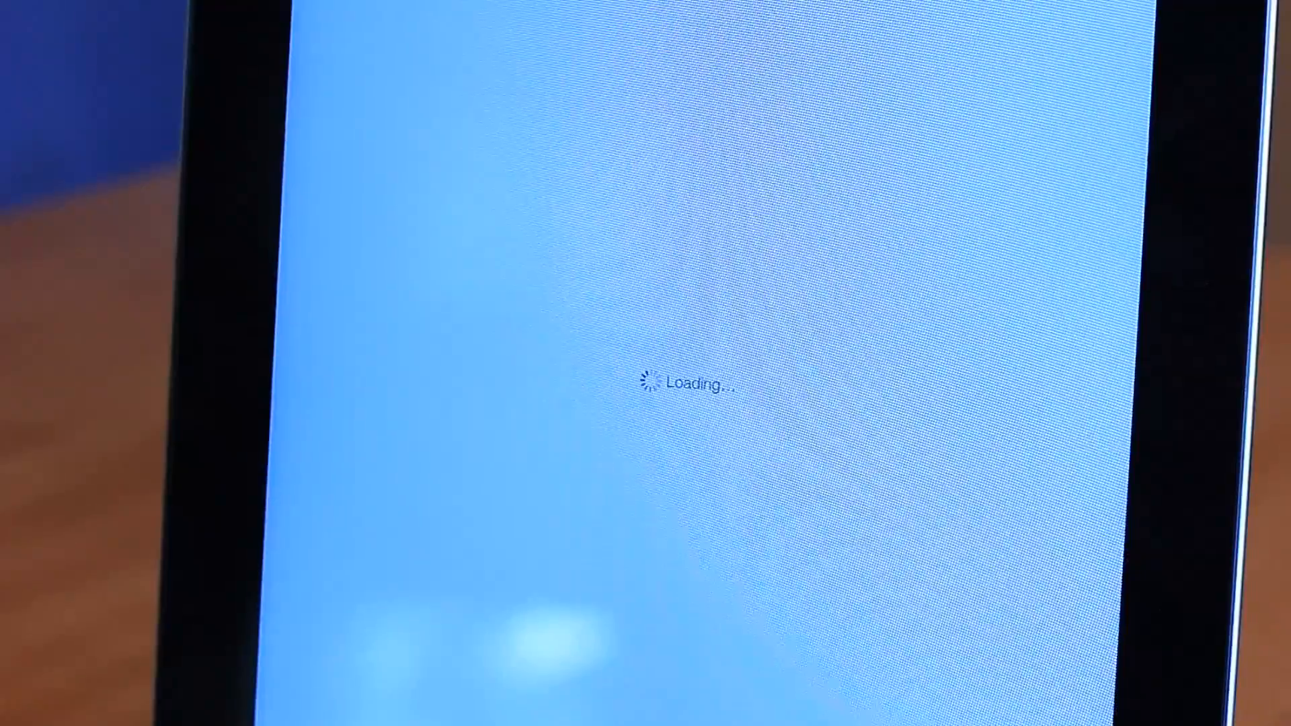